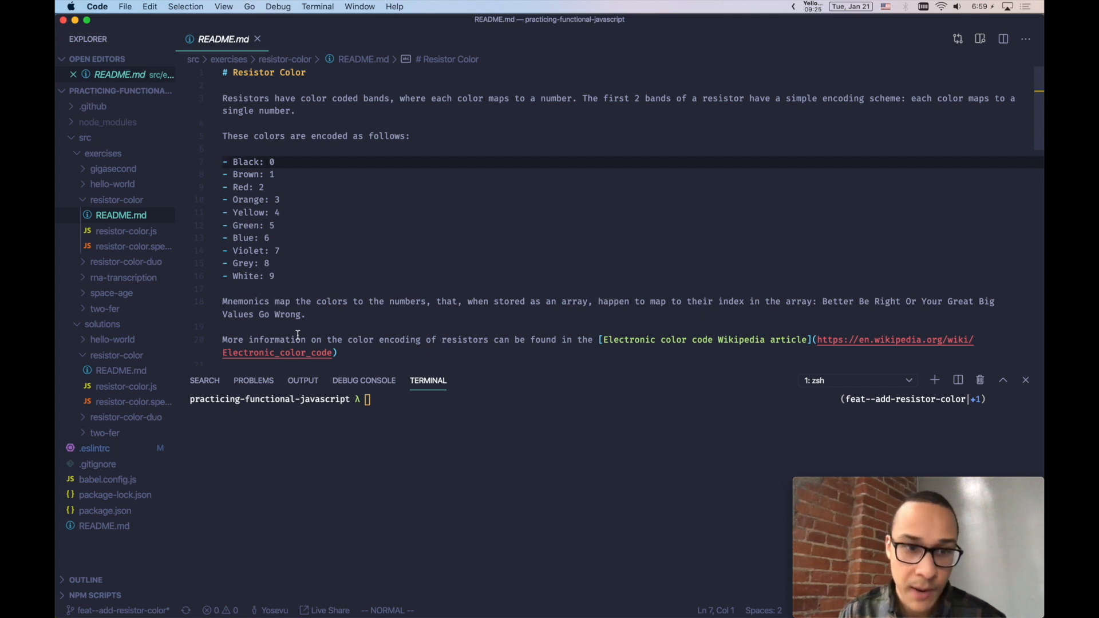
mouse_move(592, 469)
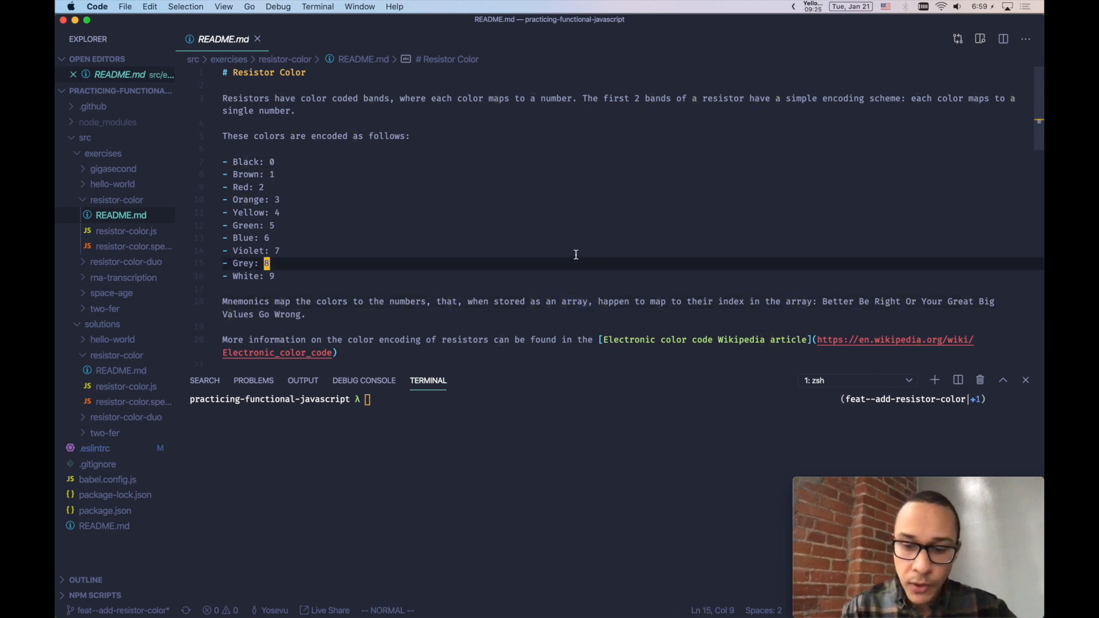
Step: Arrange resistor-color.js and resistor-color.spec.js side by side in a split editor, README still open
left_click(1003, 39)
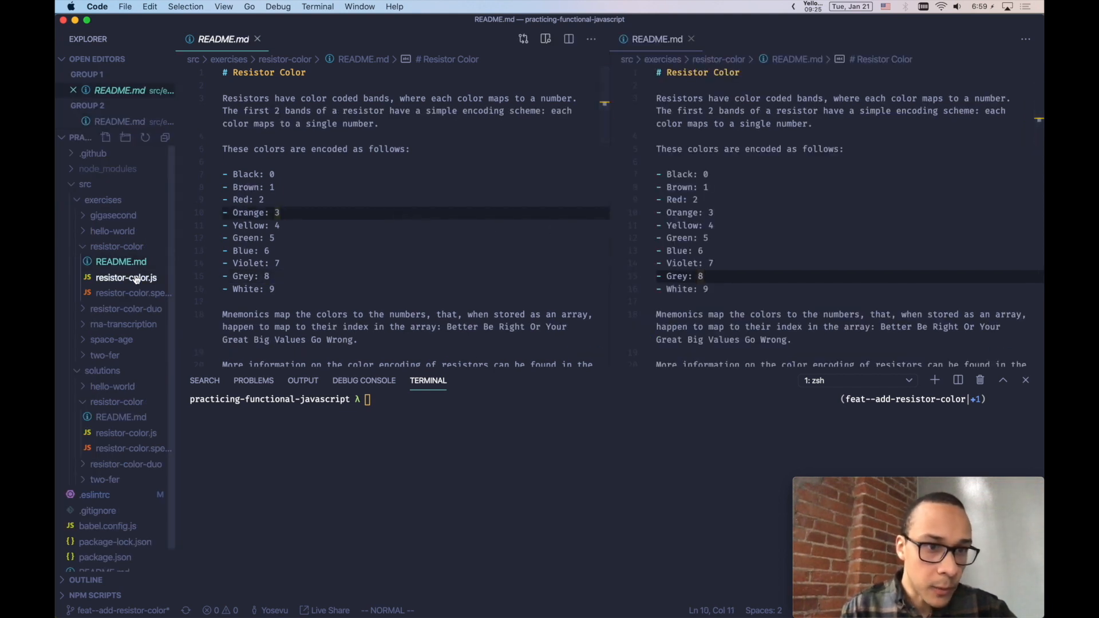
left_click(126, 277)
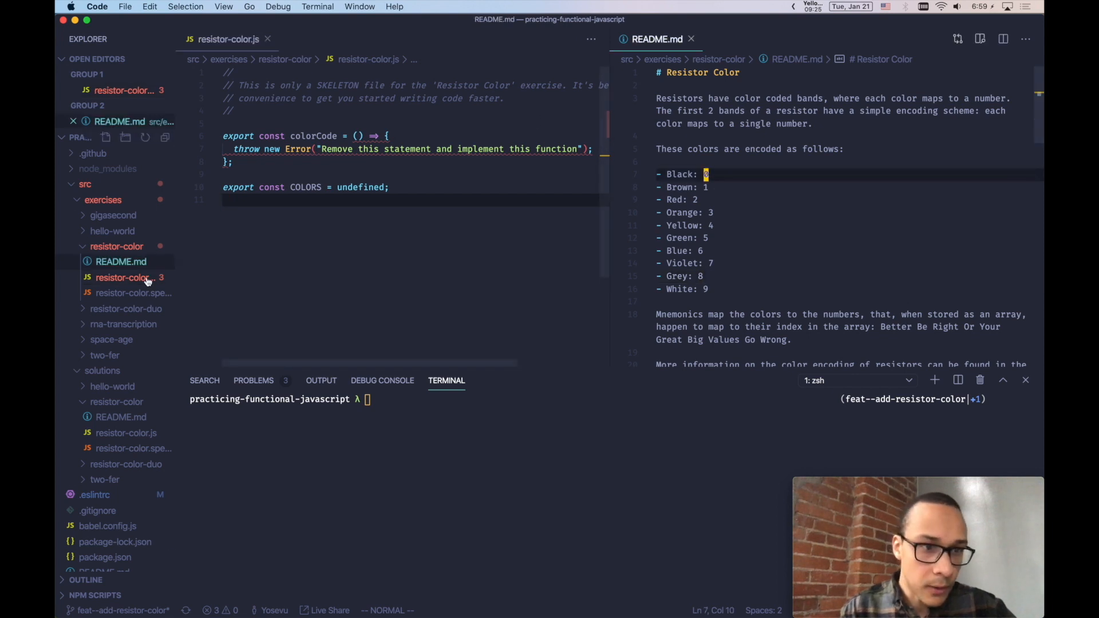
left_click(126, 293)
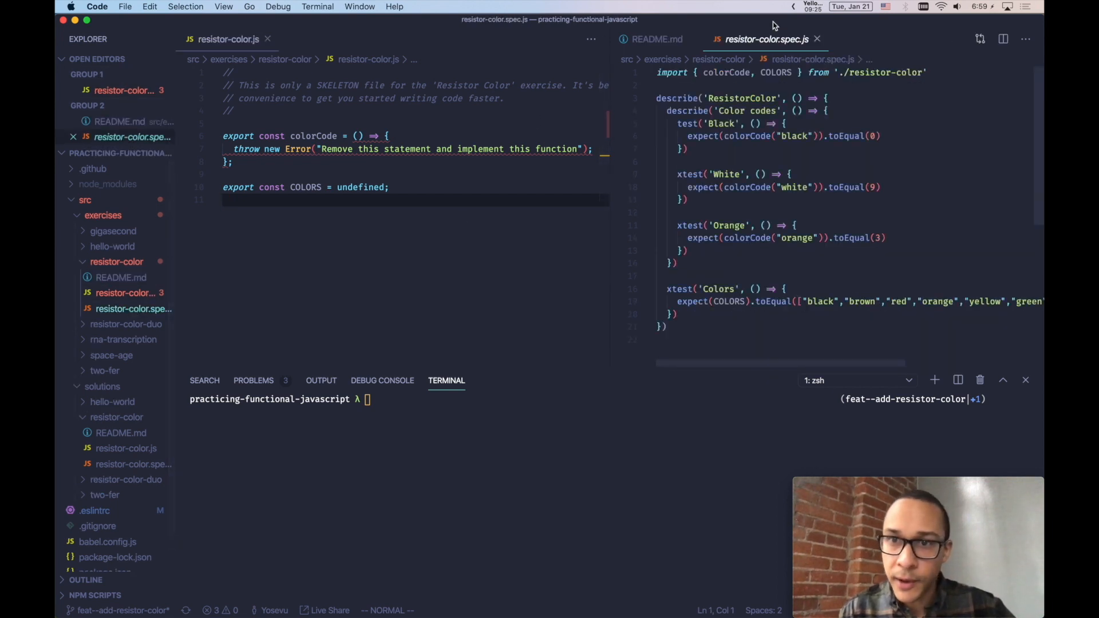
Step: Start Jest in watch mode and remove the placeholder throw from colorCode so Black fails with undefined
type("git diff")
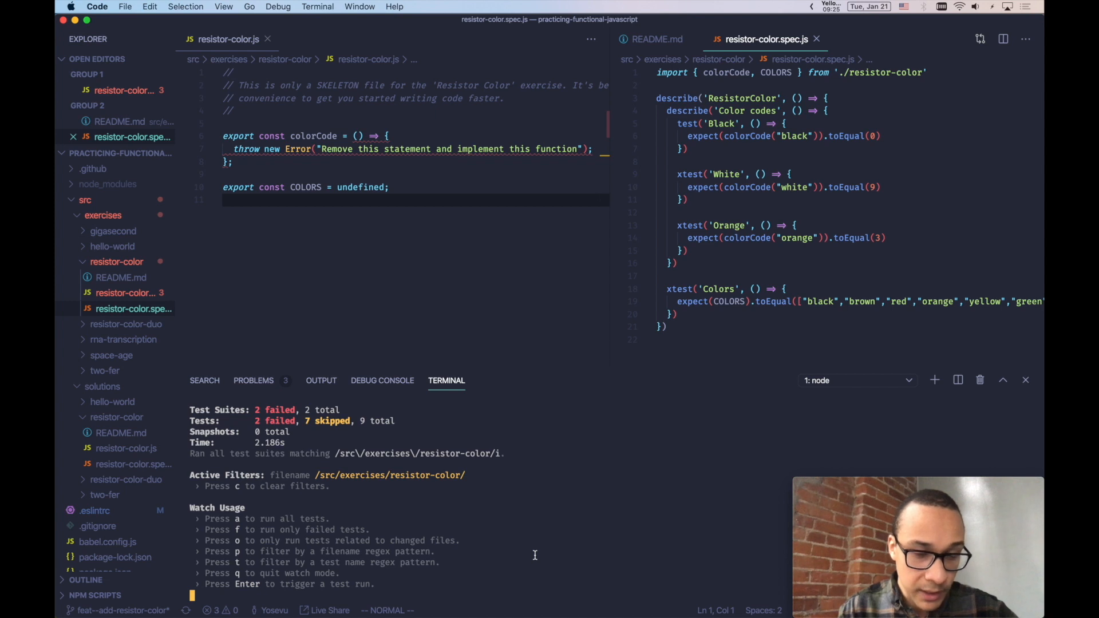
mouse_move(478, 569)
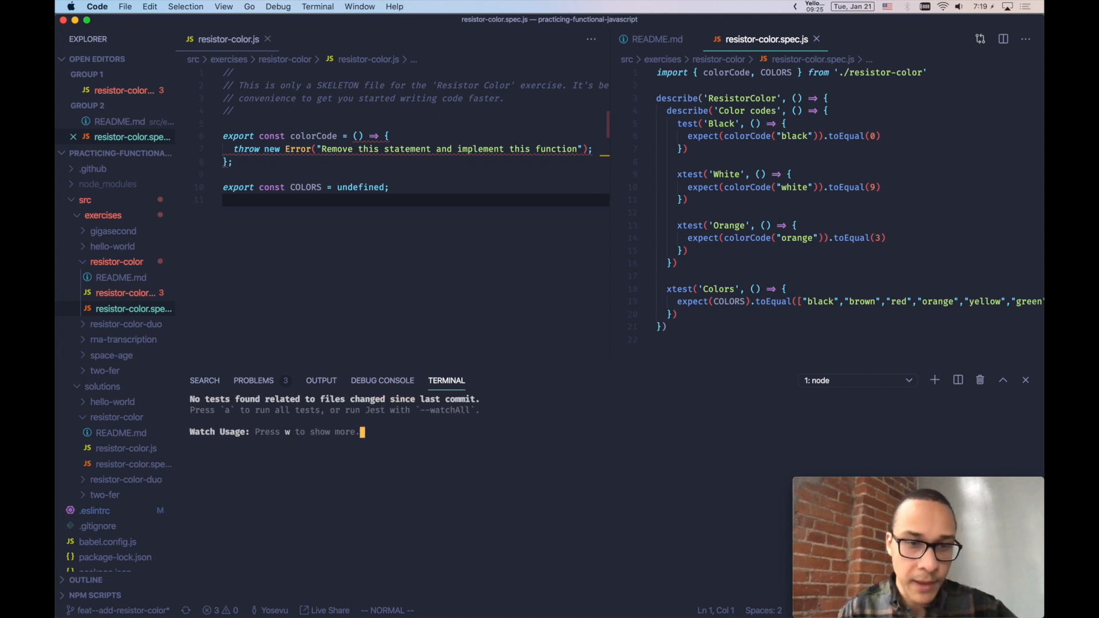
left_click(325, 253)
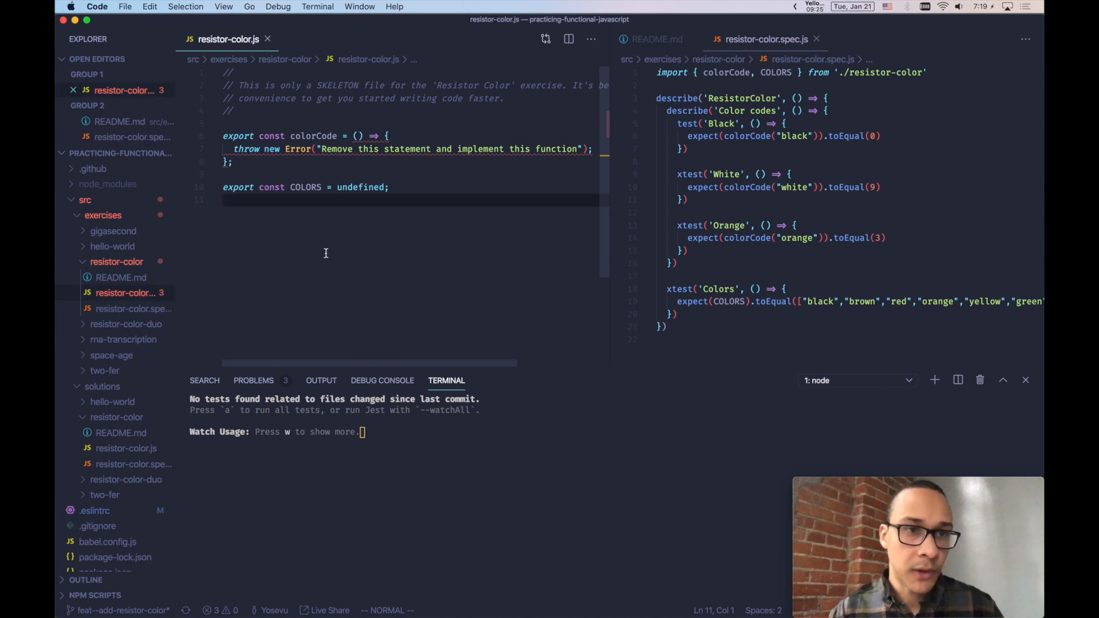
mouse_move(345, 195)
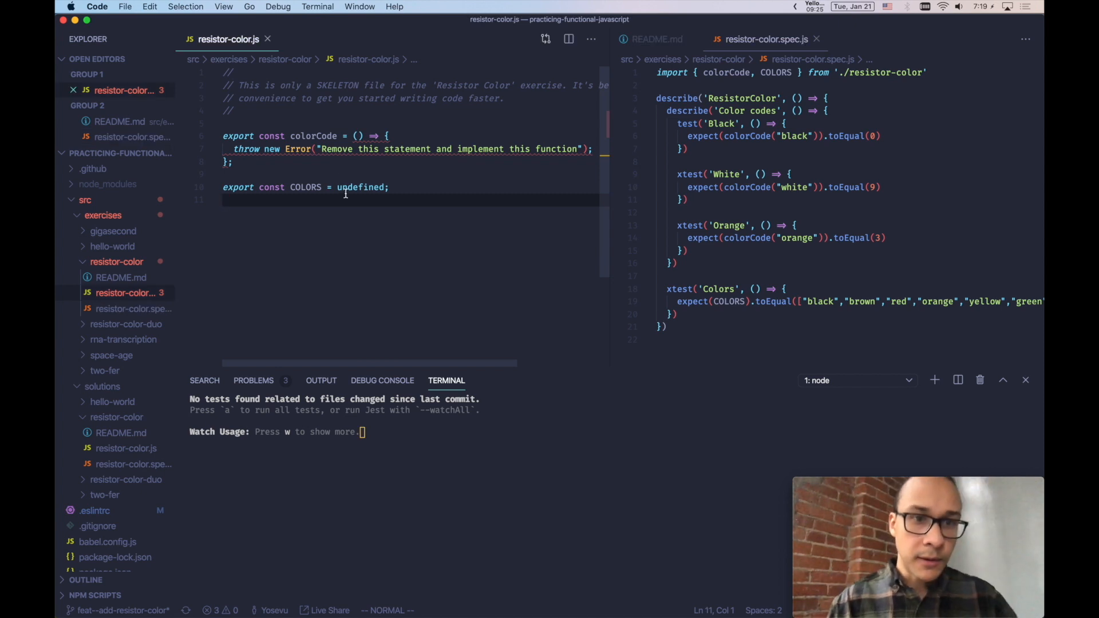
left_click(318, 149)
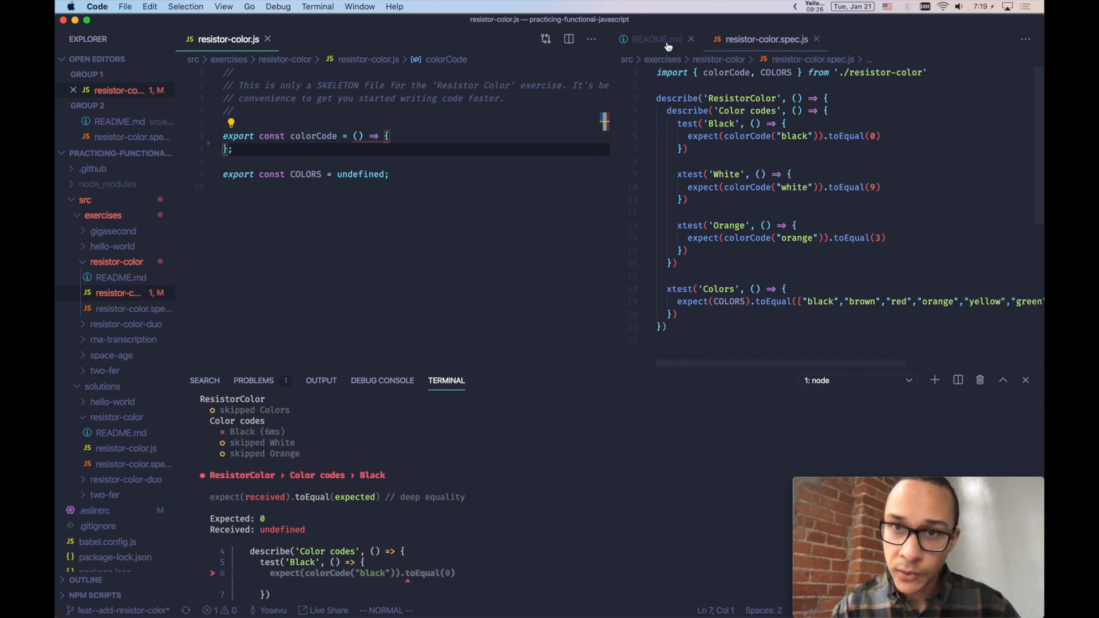
Step: Rewrite colorCode as an arrow function taking colorValue with a return statement
left_click(657, 39)
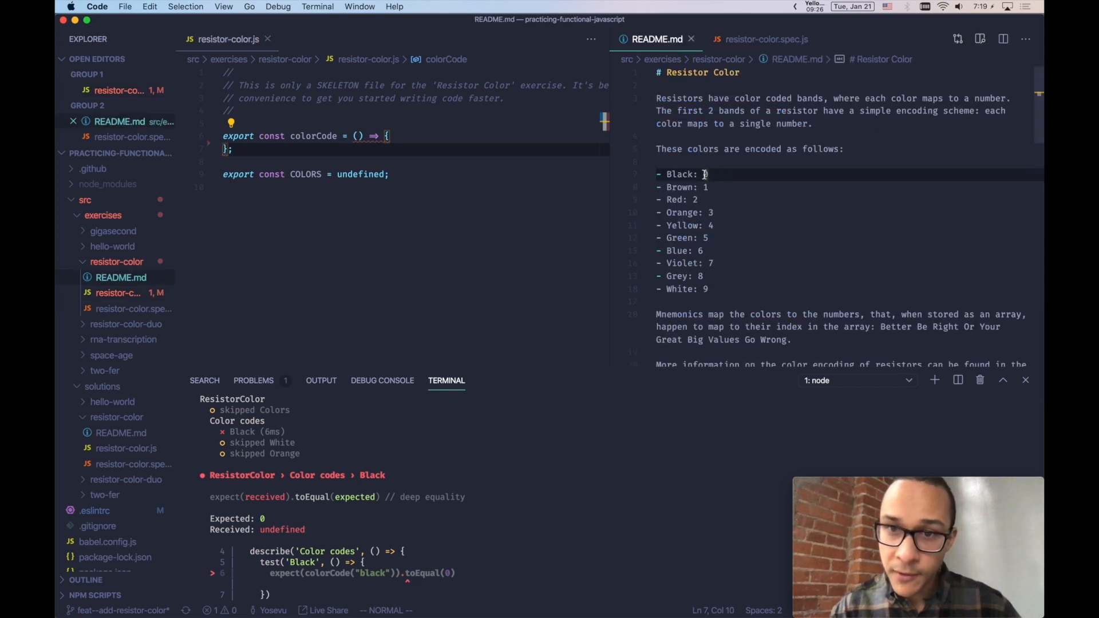
left_click(766, 39)
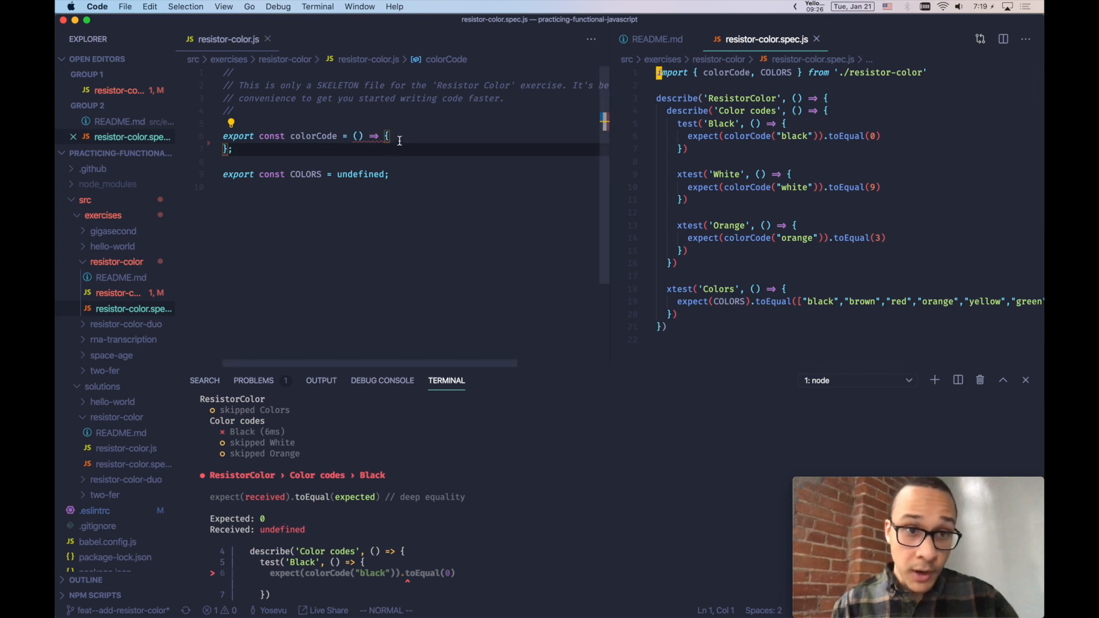
left_click(386, 136)
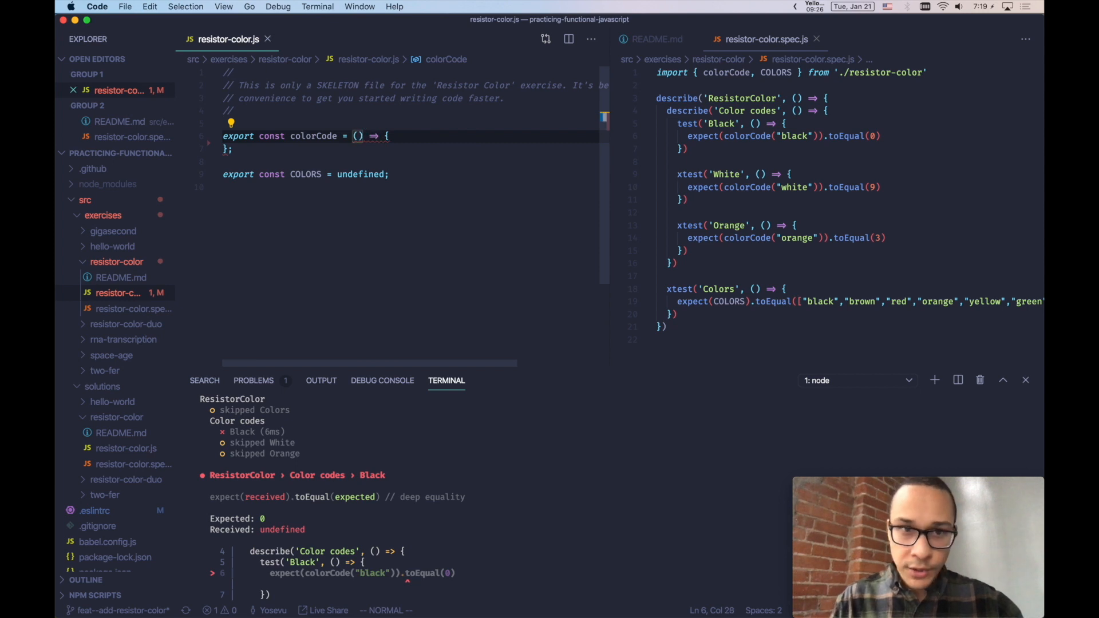
key("Backspace")
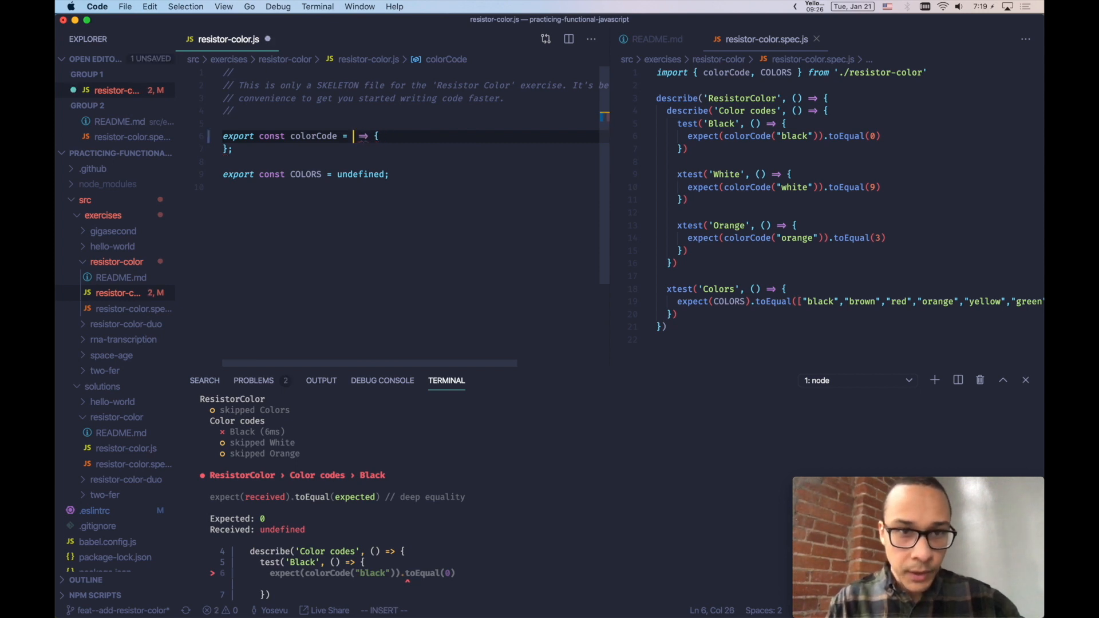
type("value")
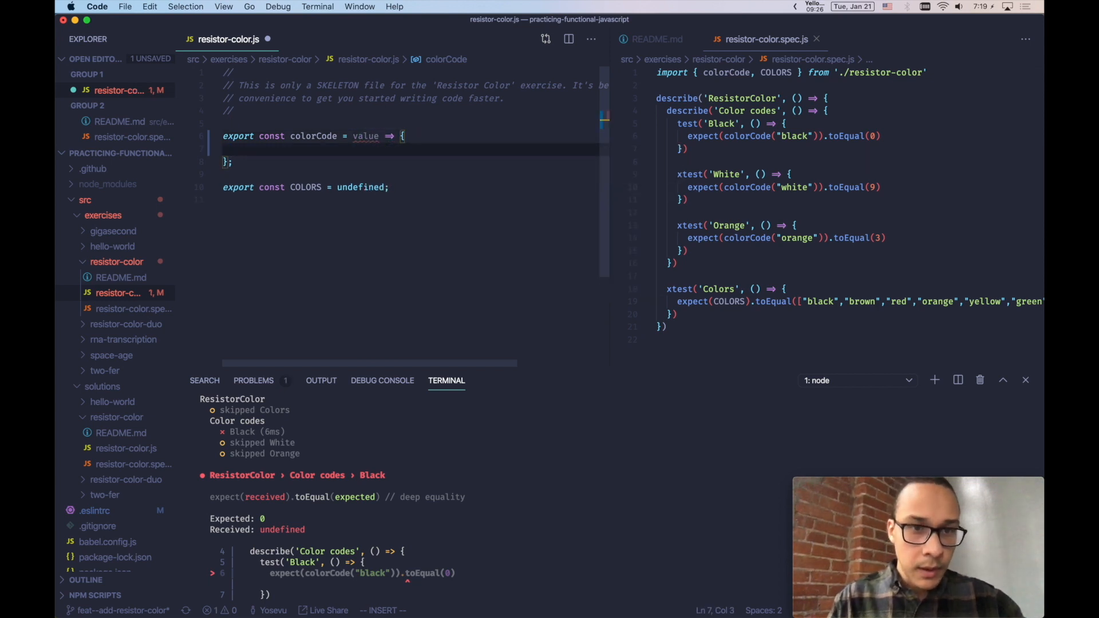
type("return")
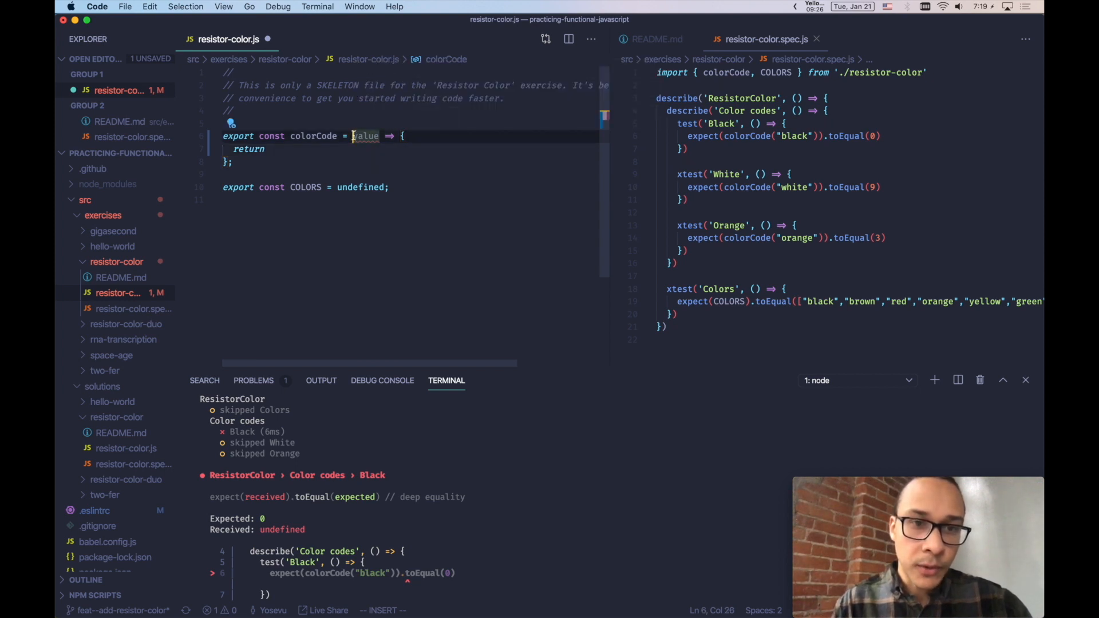
left_click(270, 149)
type("colorV")
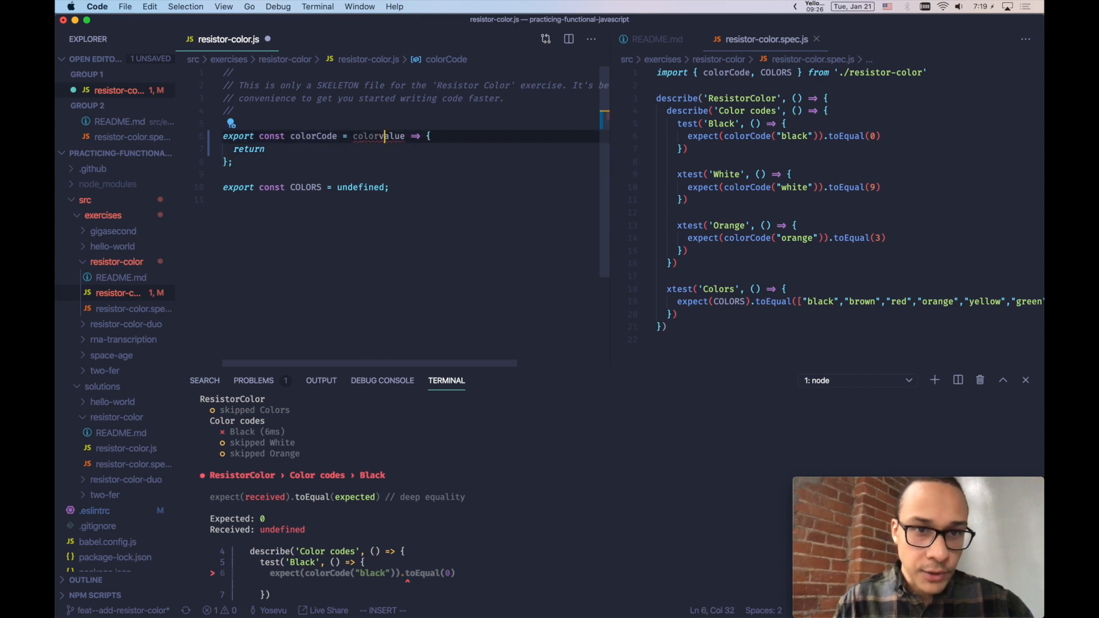
left_click(270, 149)
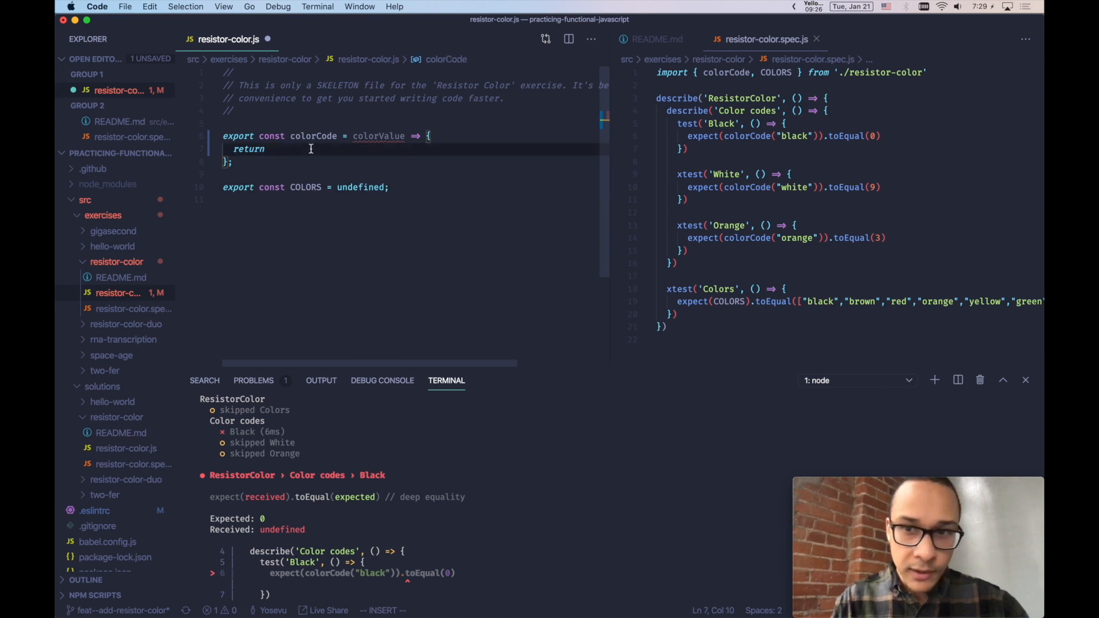
Step: Return COLORS.indexOf(colorValue) from colorCode; the Black test now throws a TypeError for undefined COLORS
type("C")
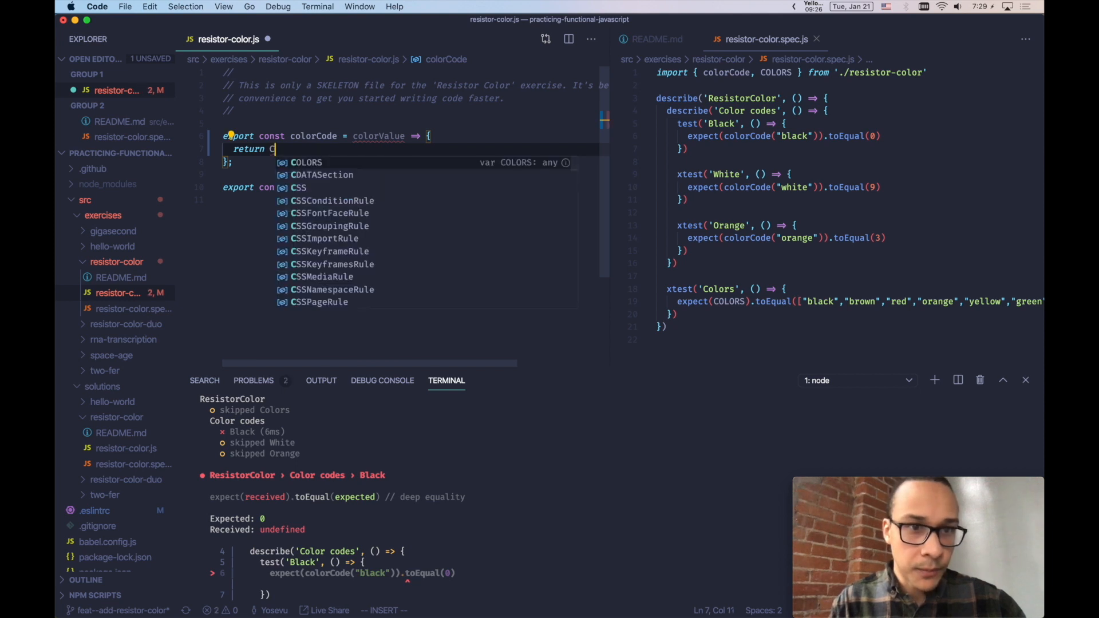
type("OLORS")
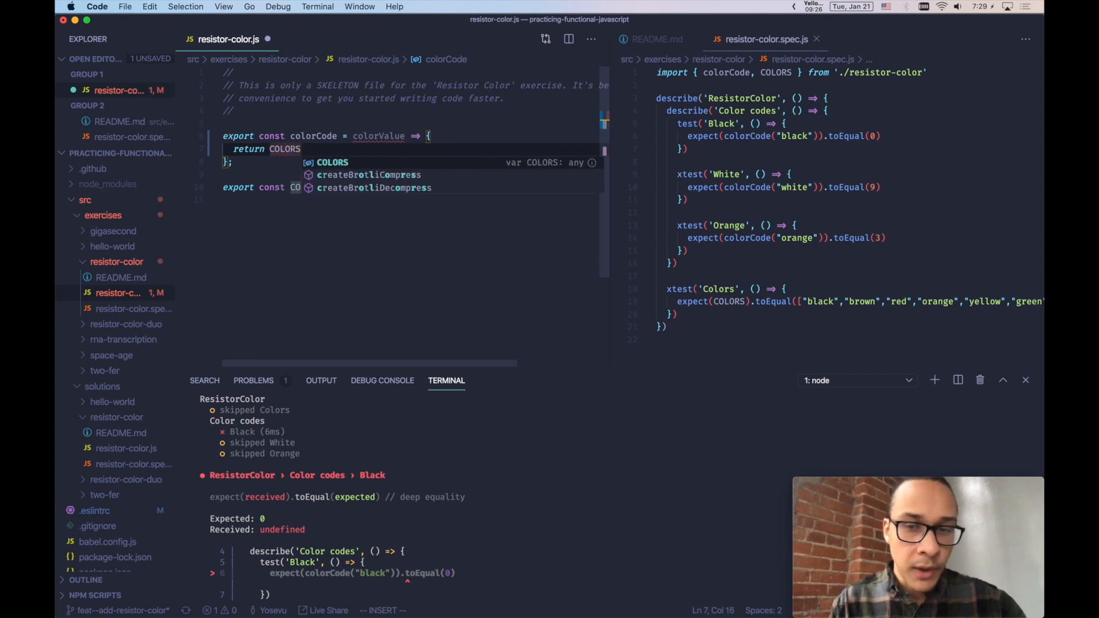
type(".")
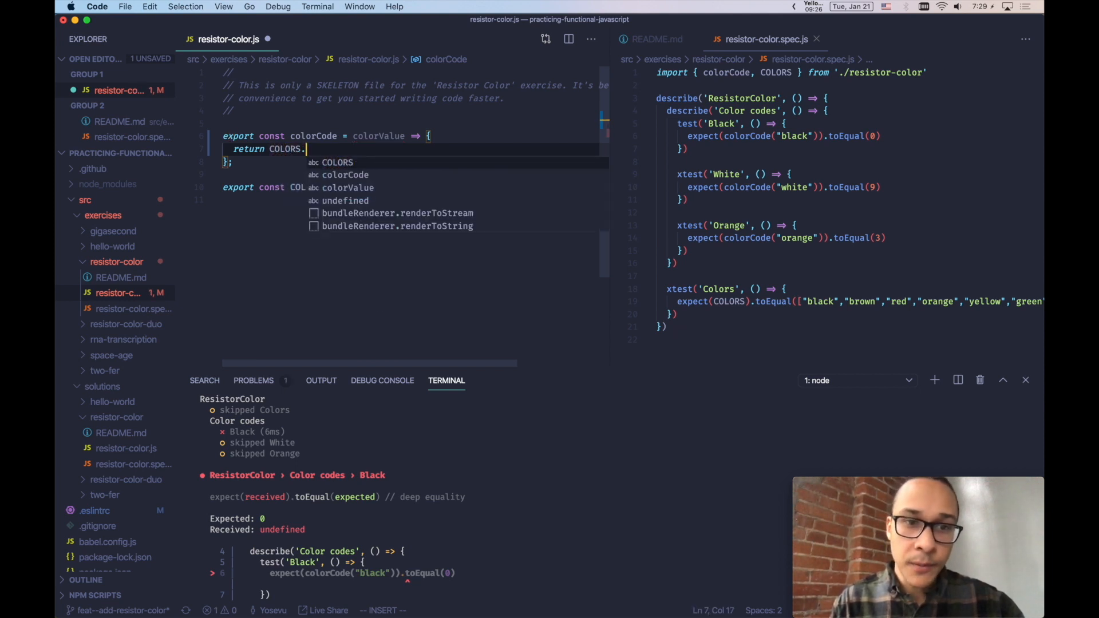
type("i")
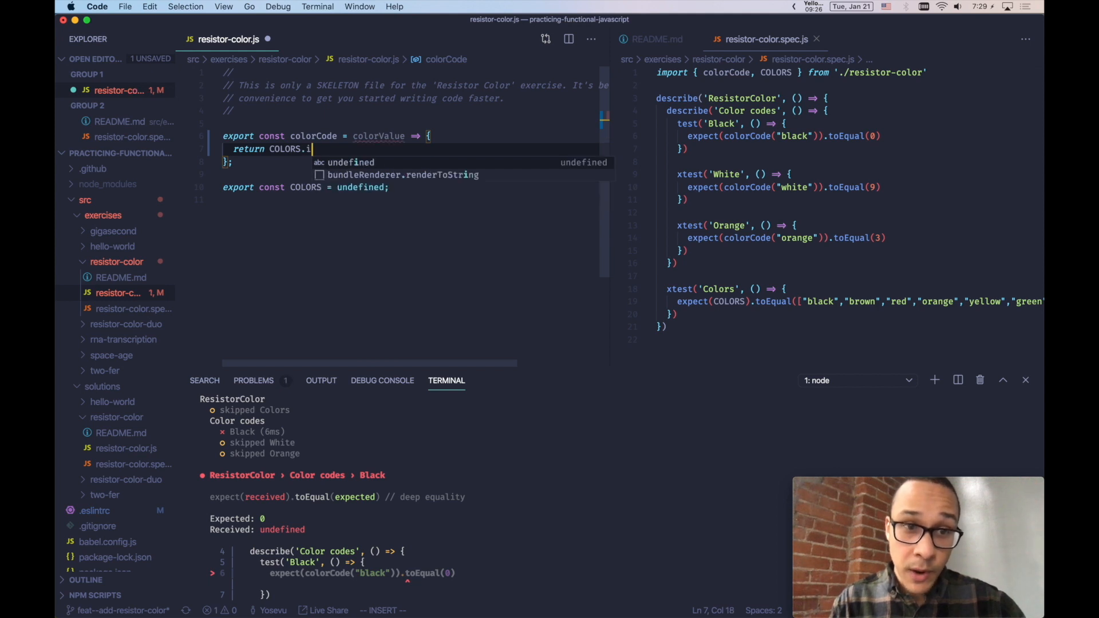
type("ndexOF")
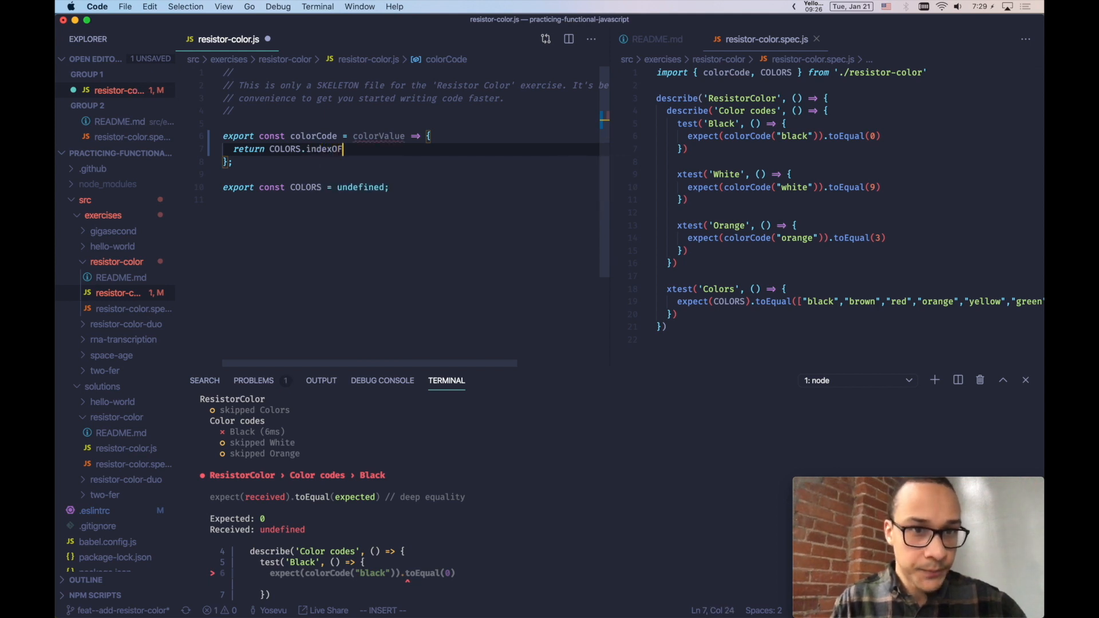
type("(c")
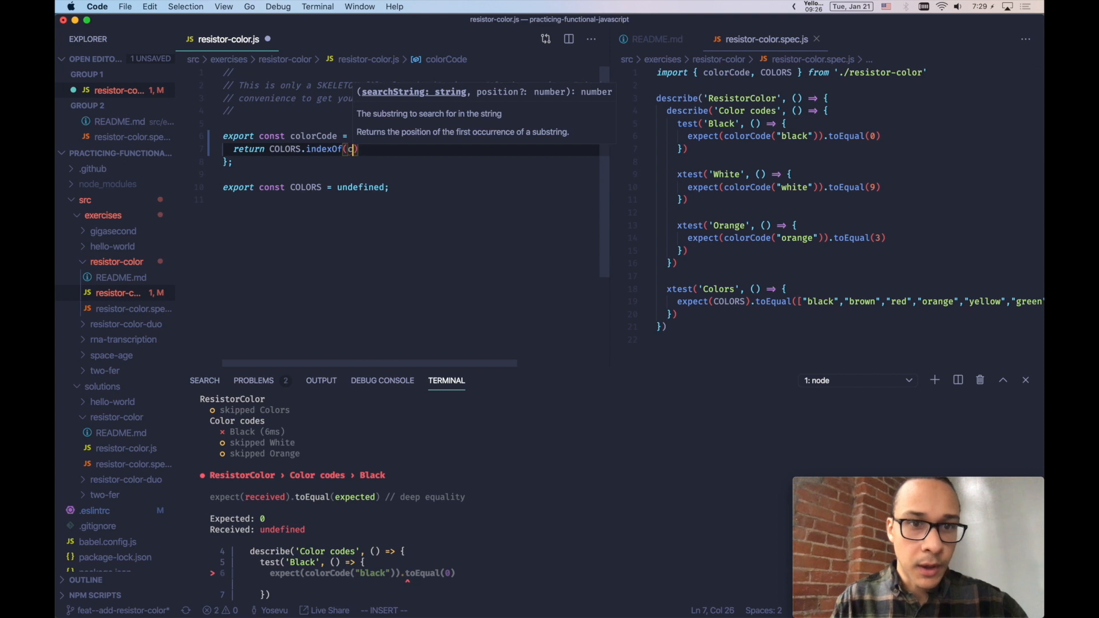
type("olorValue")
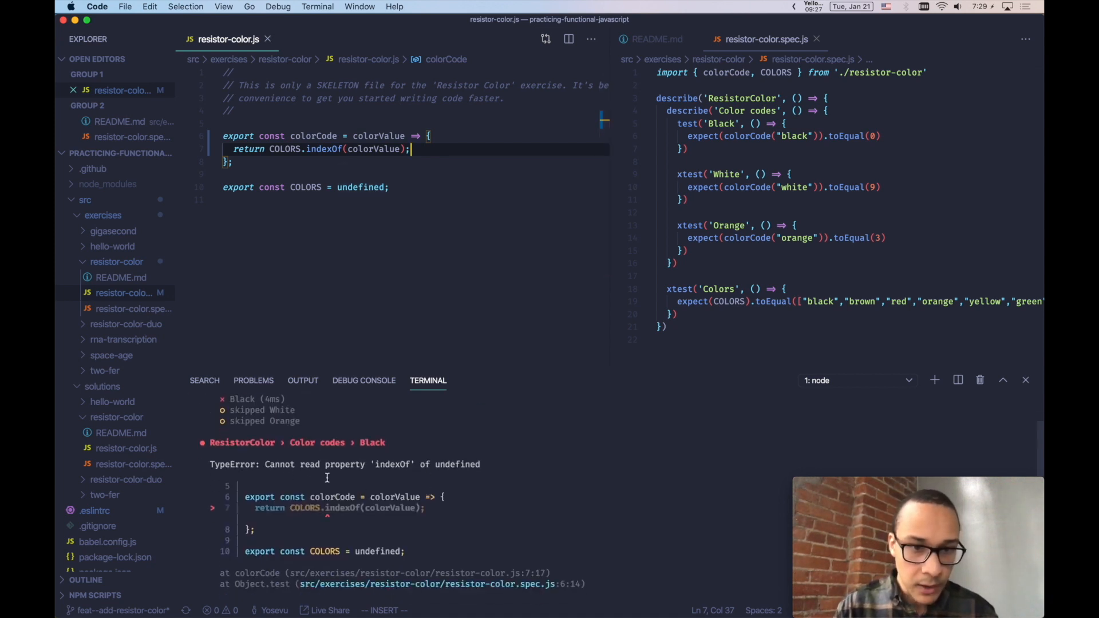
mouse_move(487, 481)
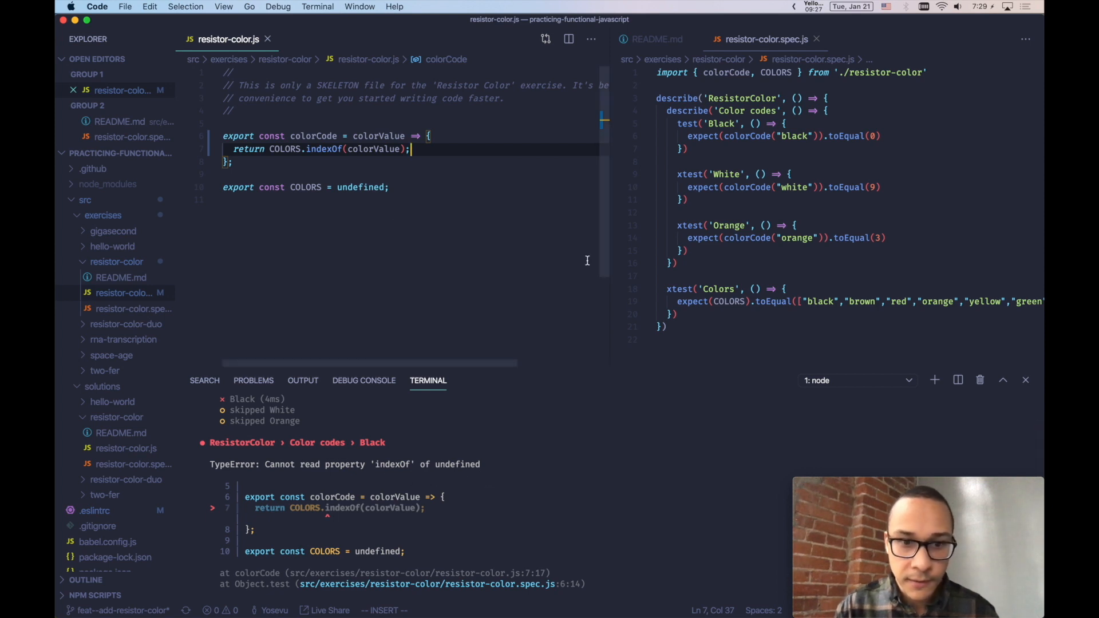
mouse_move(773, 301)
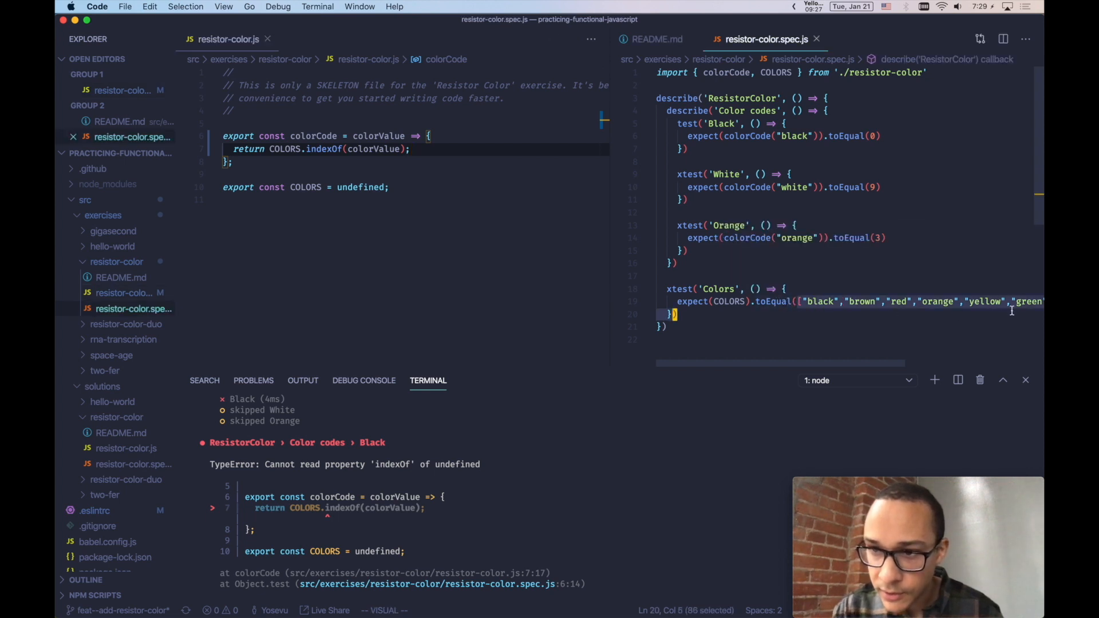
Step: Paste the ten-colour array from the spec as COLORS and run Format Document to put one colour per line
scroll("right", 3)
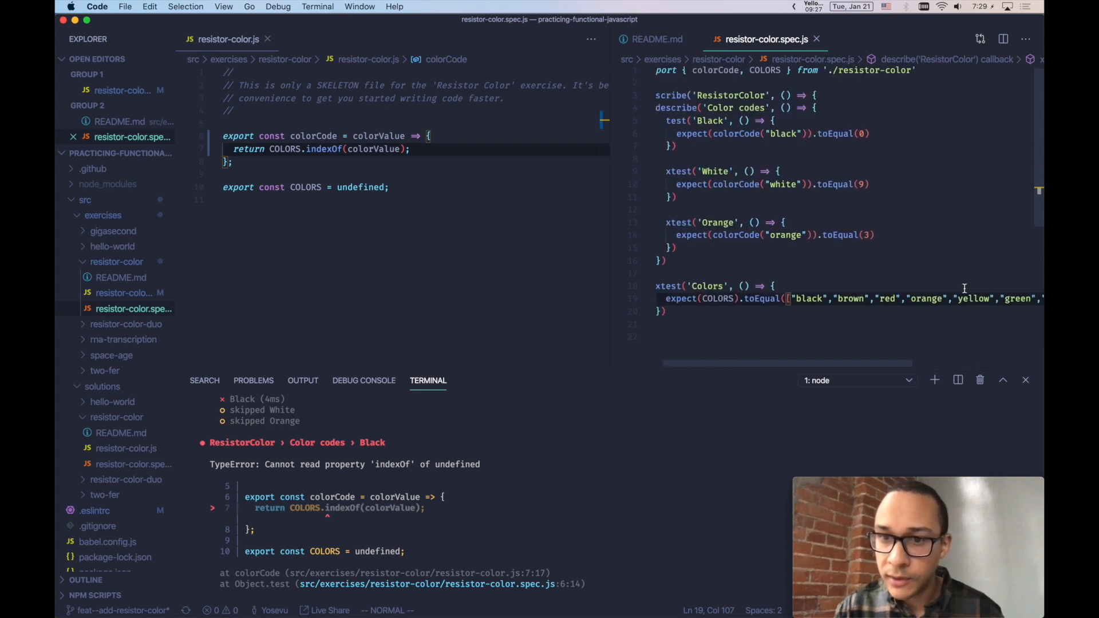
scroll("up", 3)
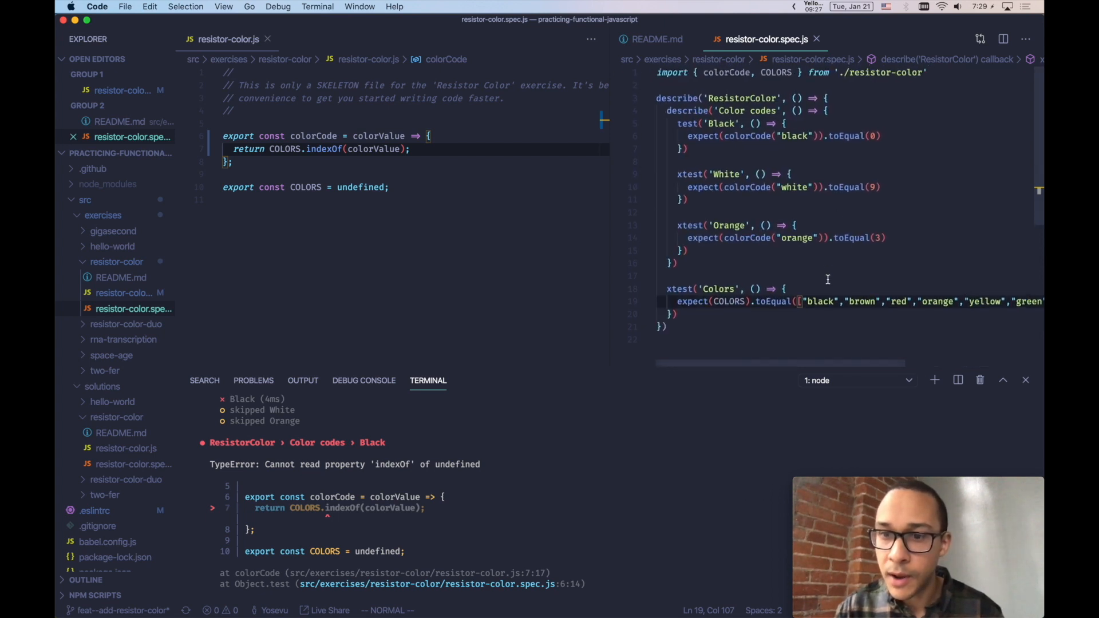
left_click(656, 39)
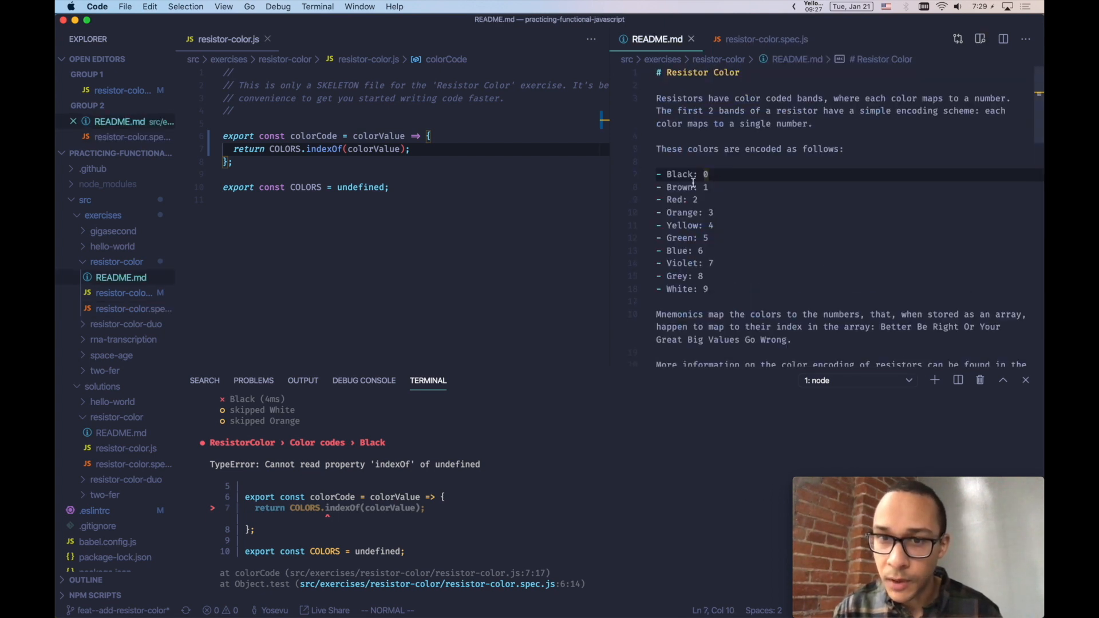
mouse_move(764, 39)
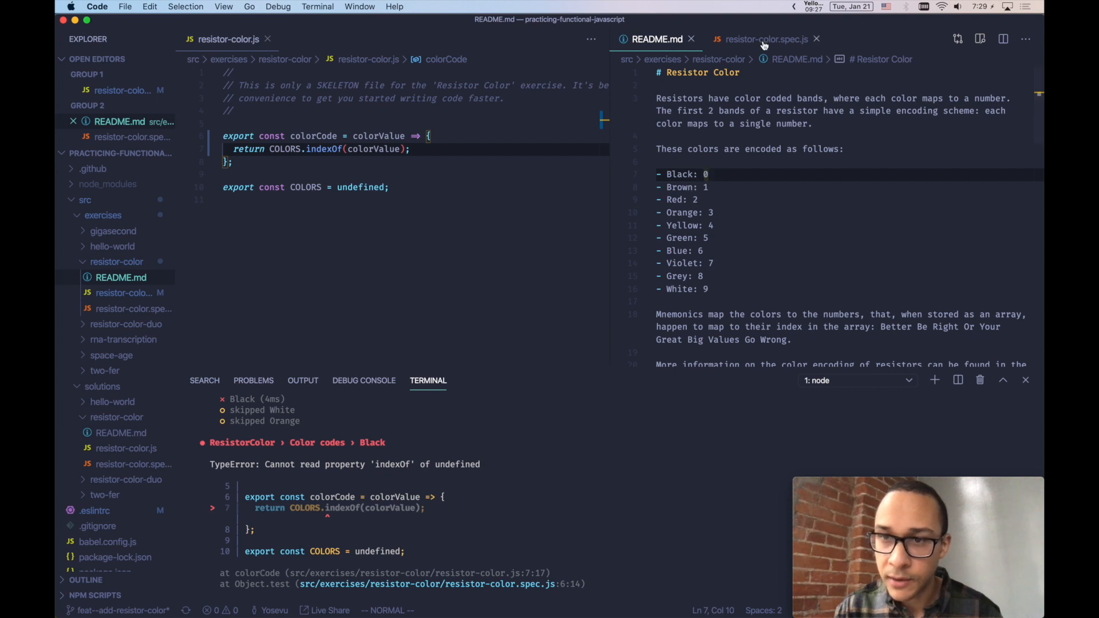
left_click(766, 39)
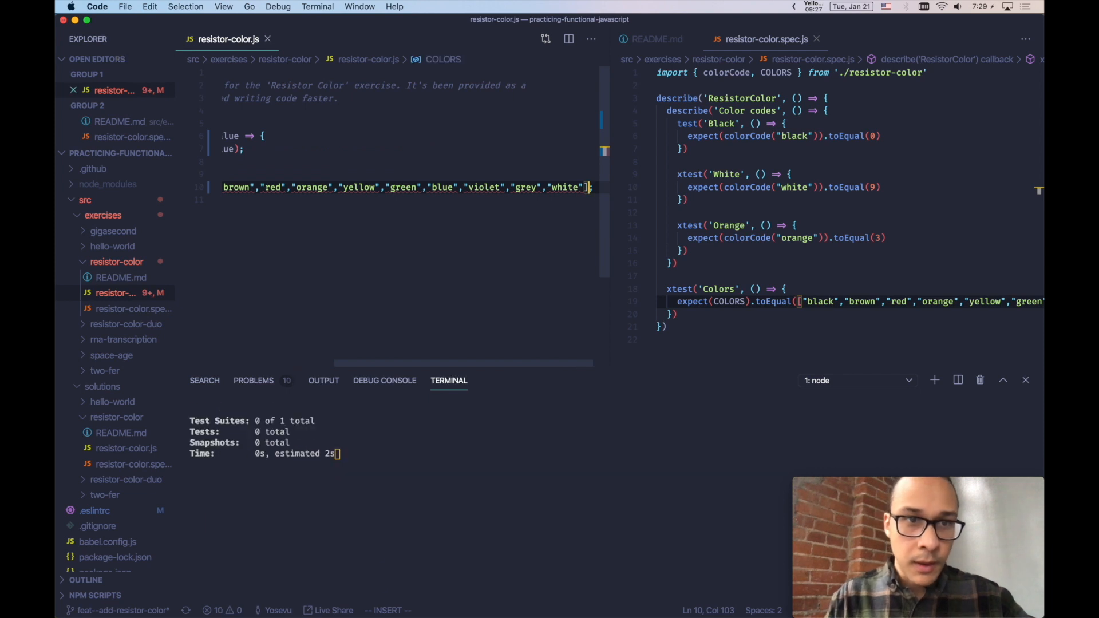
key("cmd+shift+p")
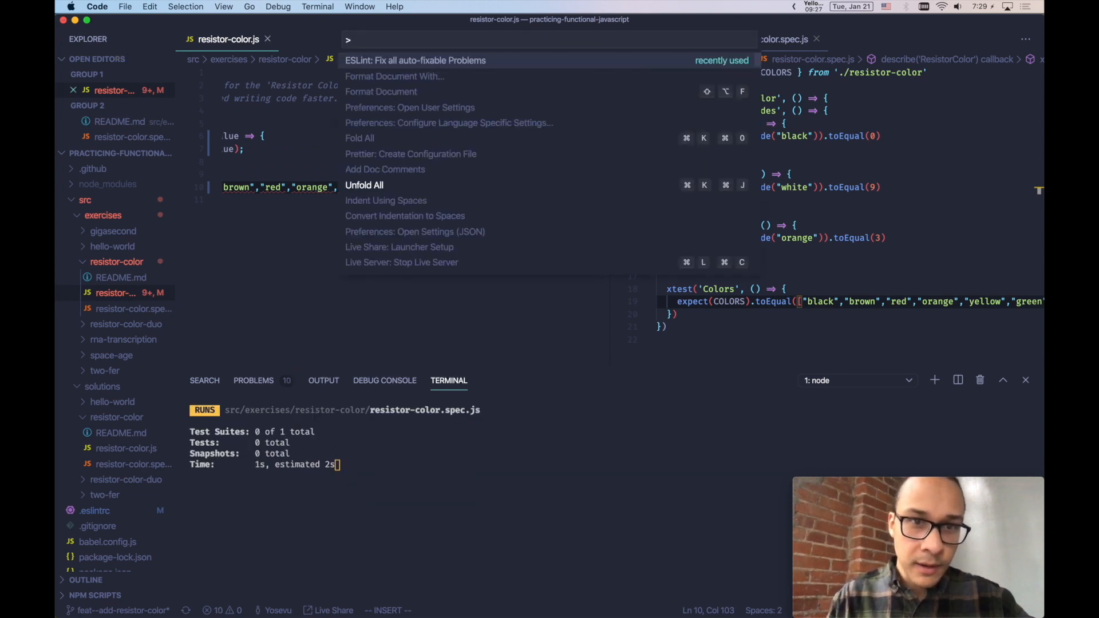
left_click(395, 76)
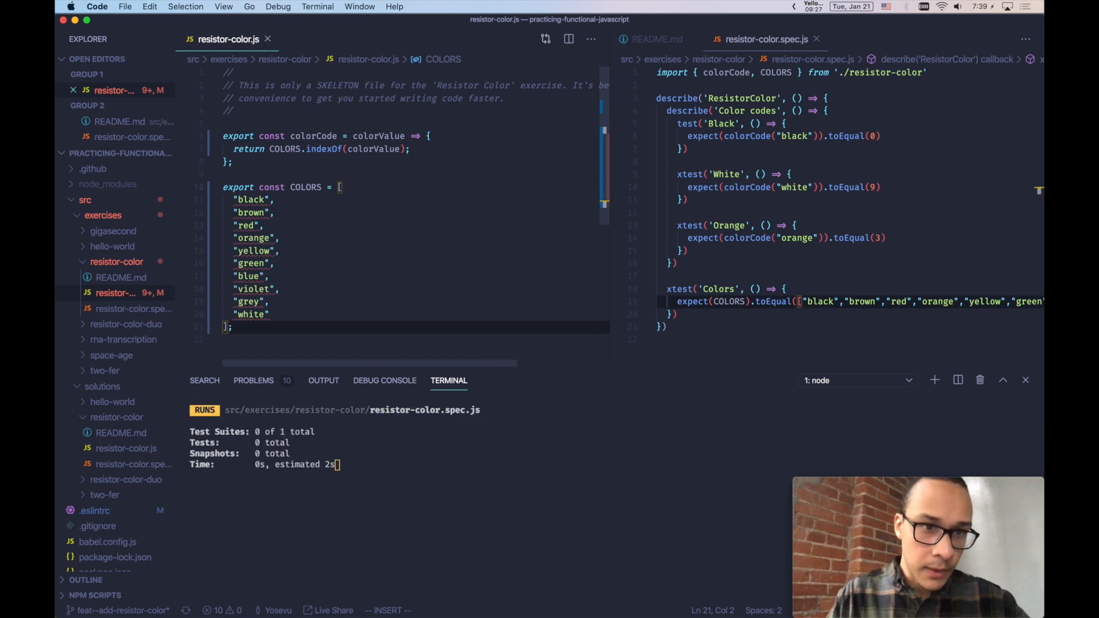
key("cmd+shift+p")
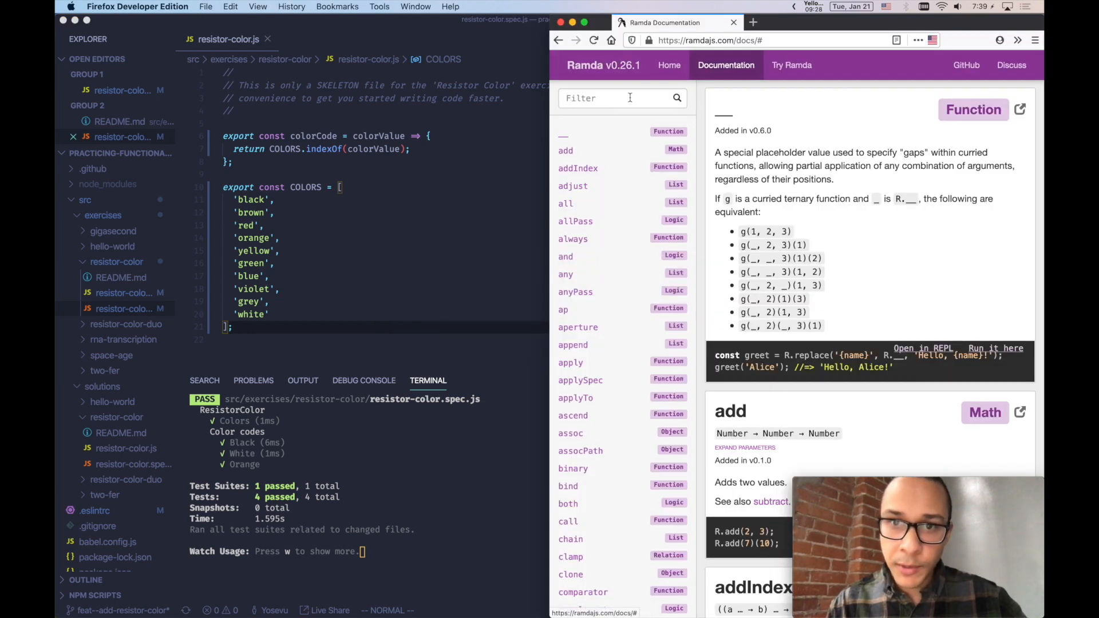
Step: Add import { indexOf } from 'ramda' and read the indexOf entry in the Ramda documentation
type("inde")
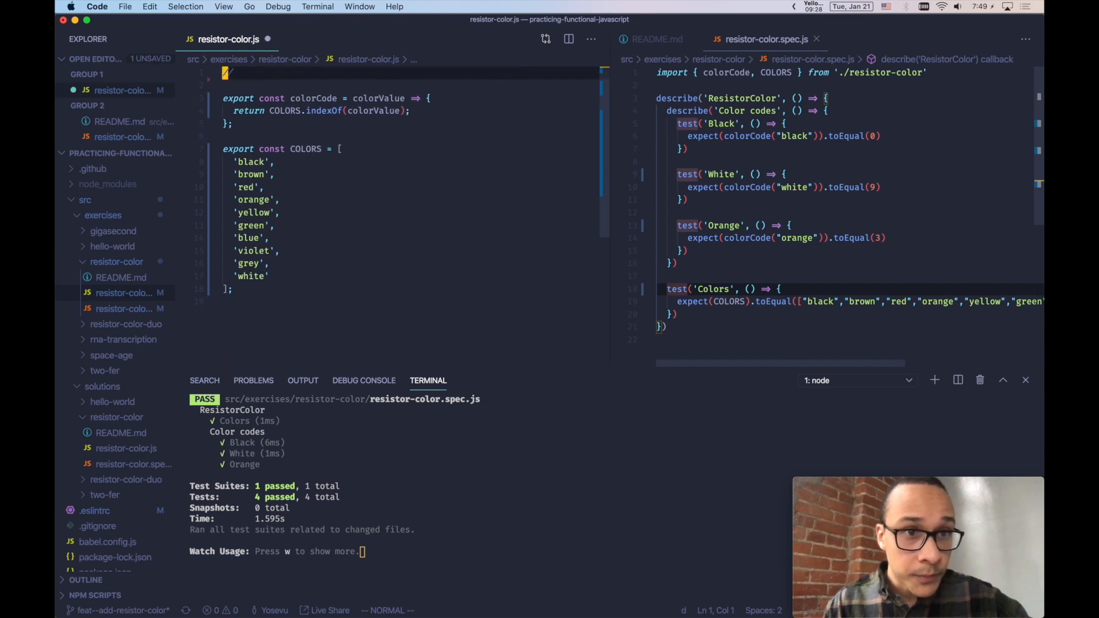
type("import {")
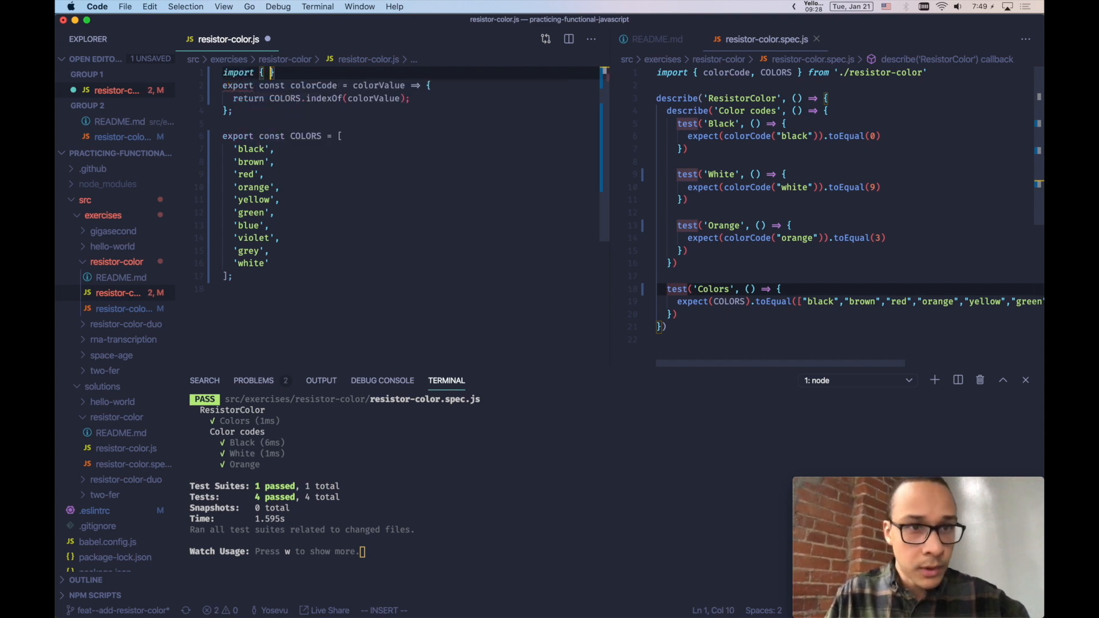
type("indexOf")
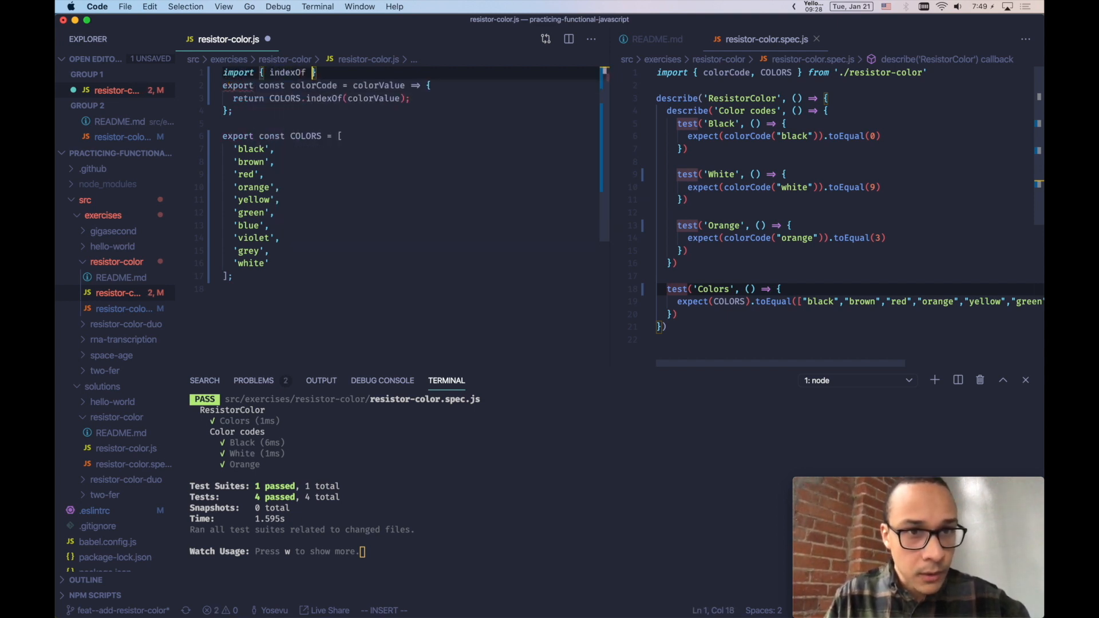
type("from 'ramda';")
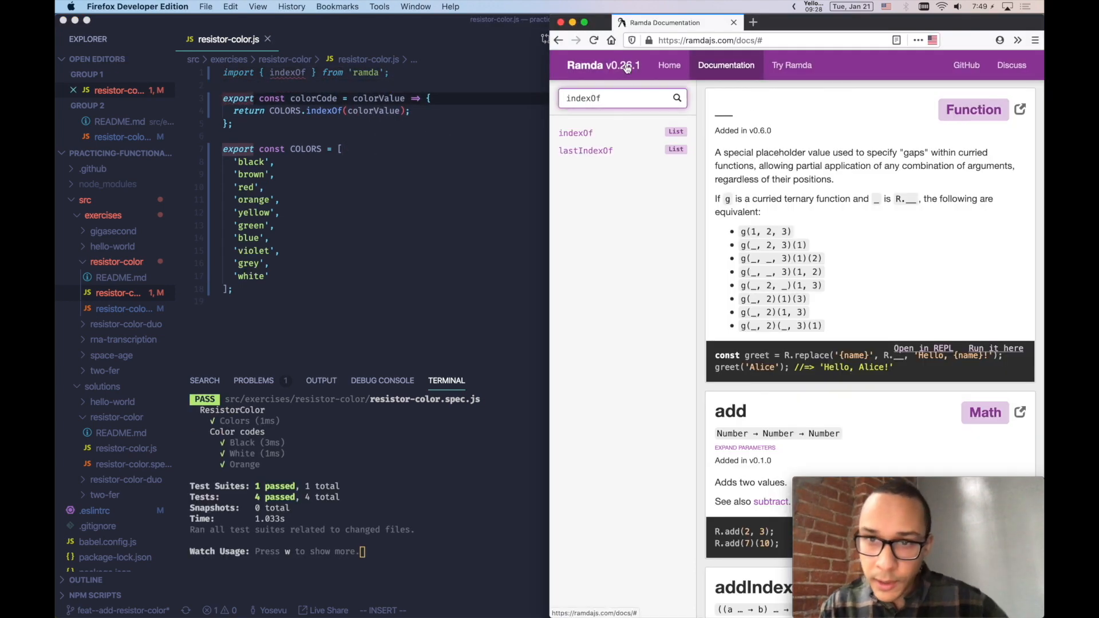
left_click(576, 133)
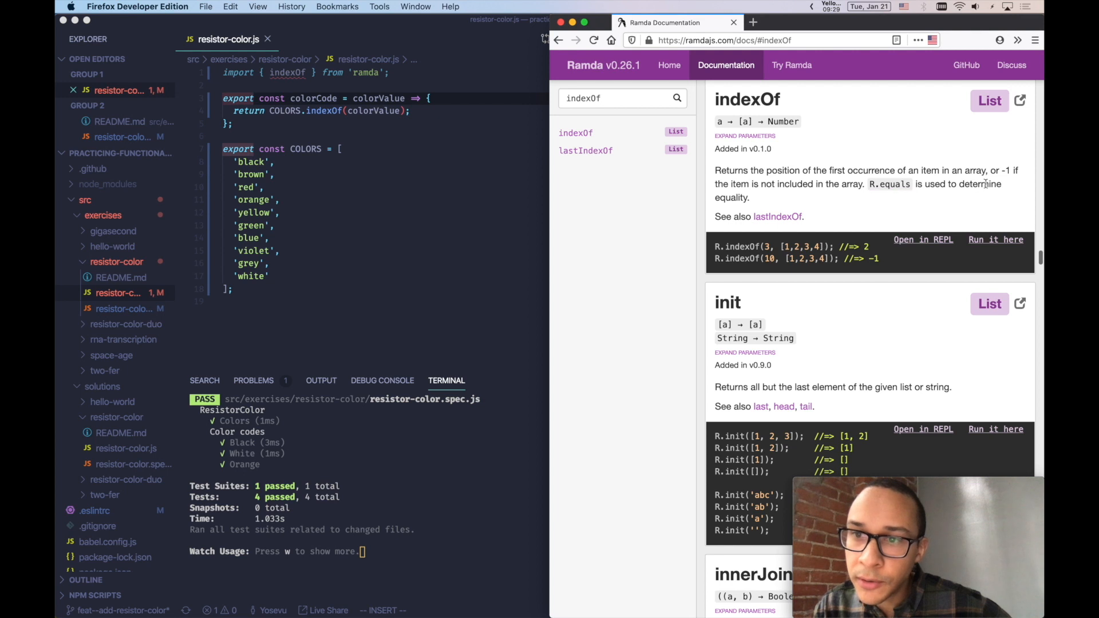
mouse_move(892, 227)
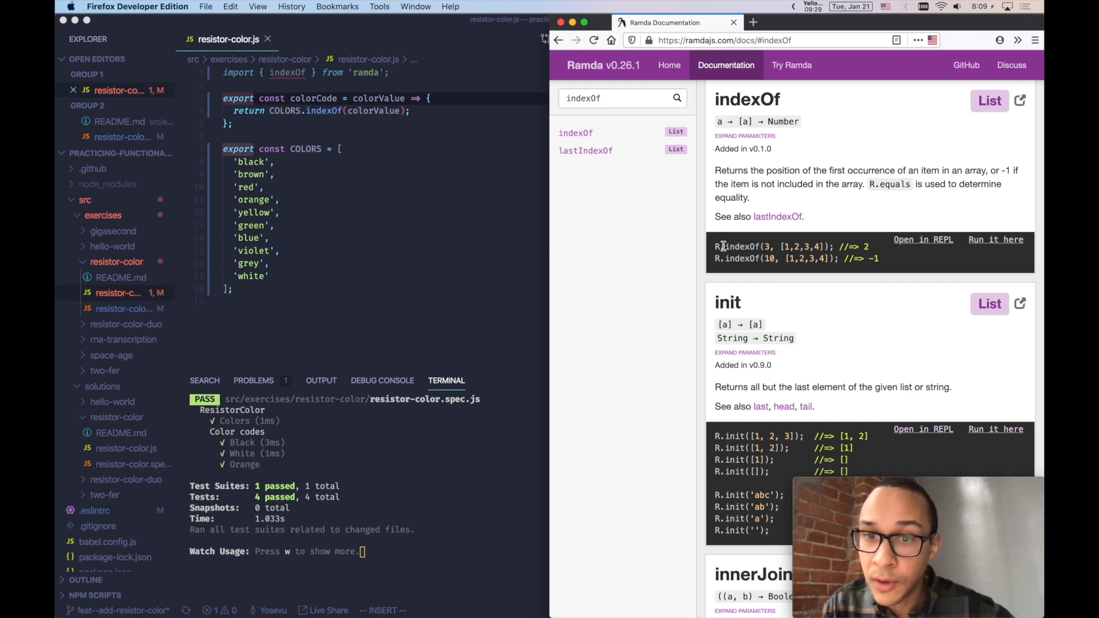
mouse_move(805, 327)
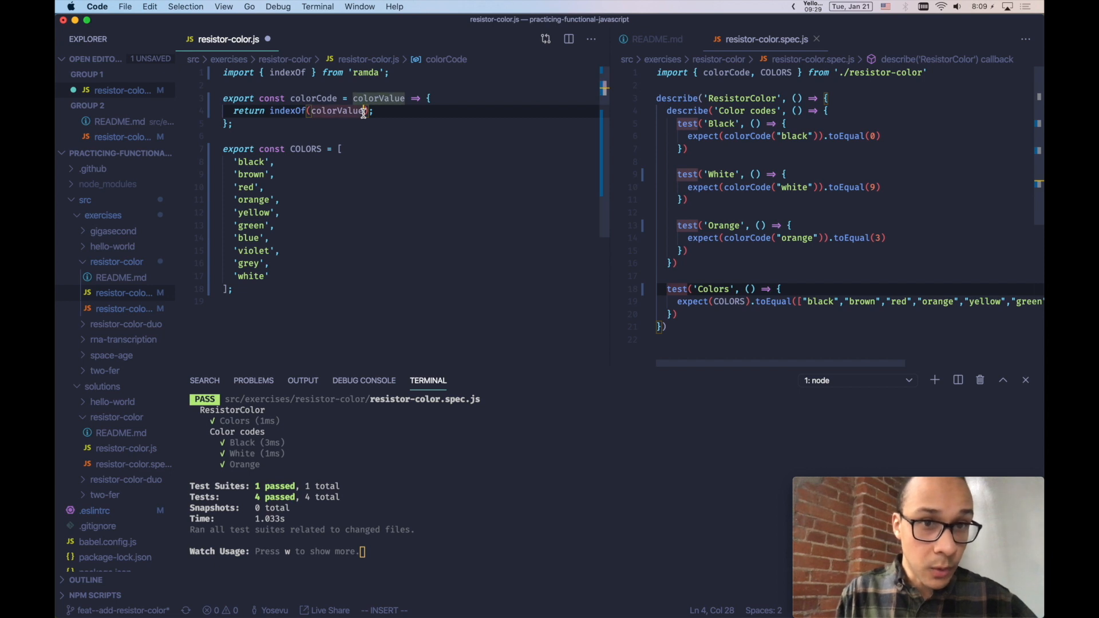
Step: Pass COLORS as indexOf's second argument and briefly comment out 'black' to confirm the tests react
type(", COLORS")
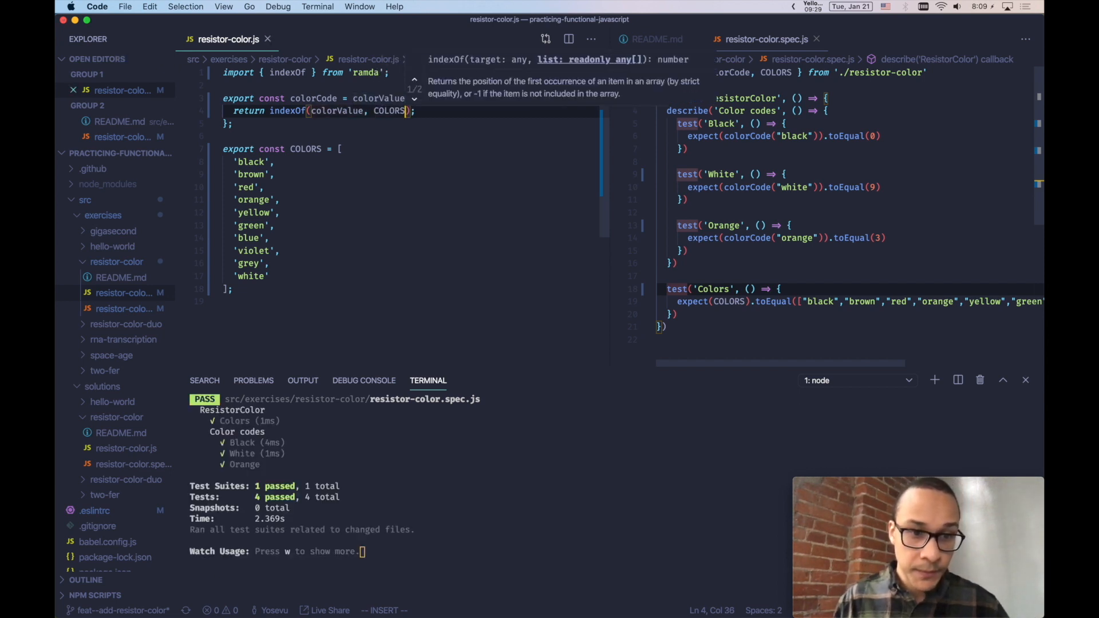
left_click(276, 162)
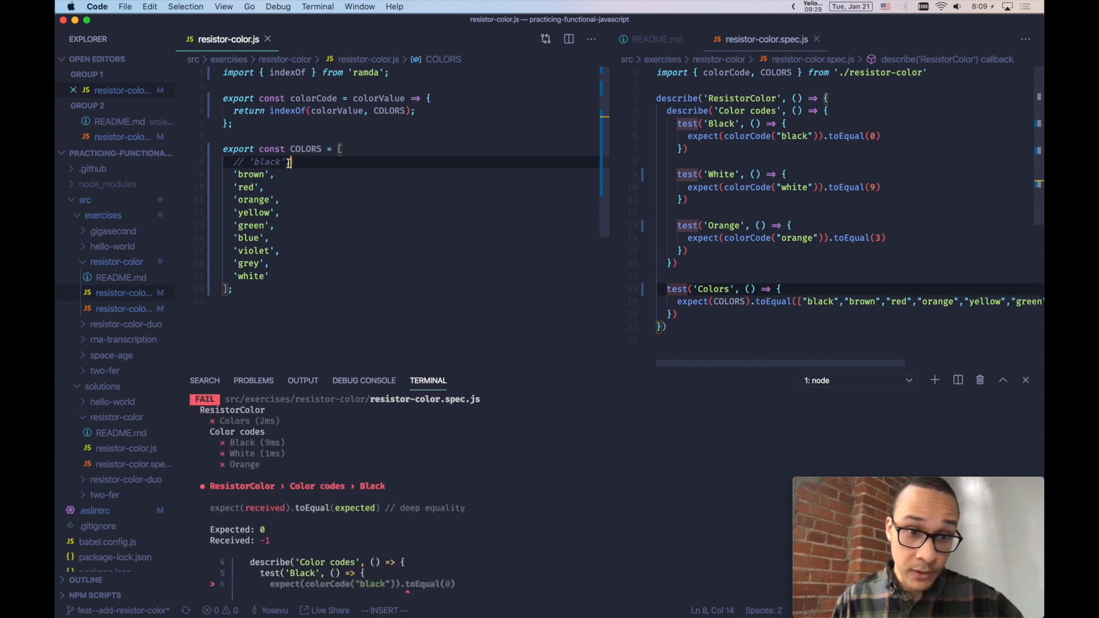
type("'black',")
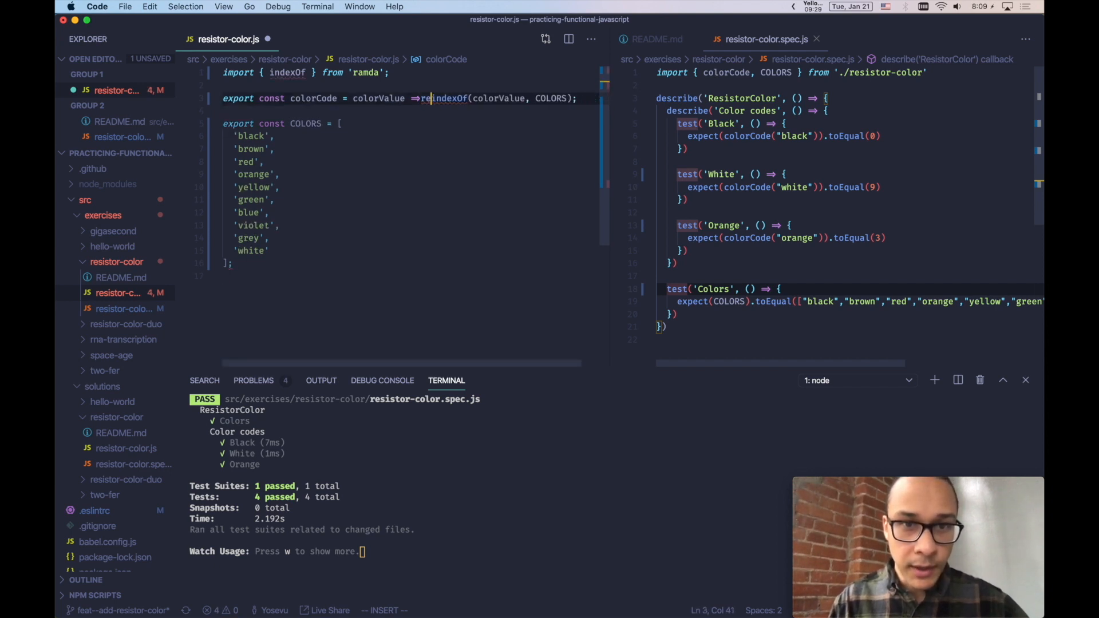
Step: Collapse colorCode to a one-line indexOf(colorValue, COLORS) and begin a // colorCode :: signature comment
key("Backspace")
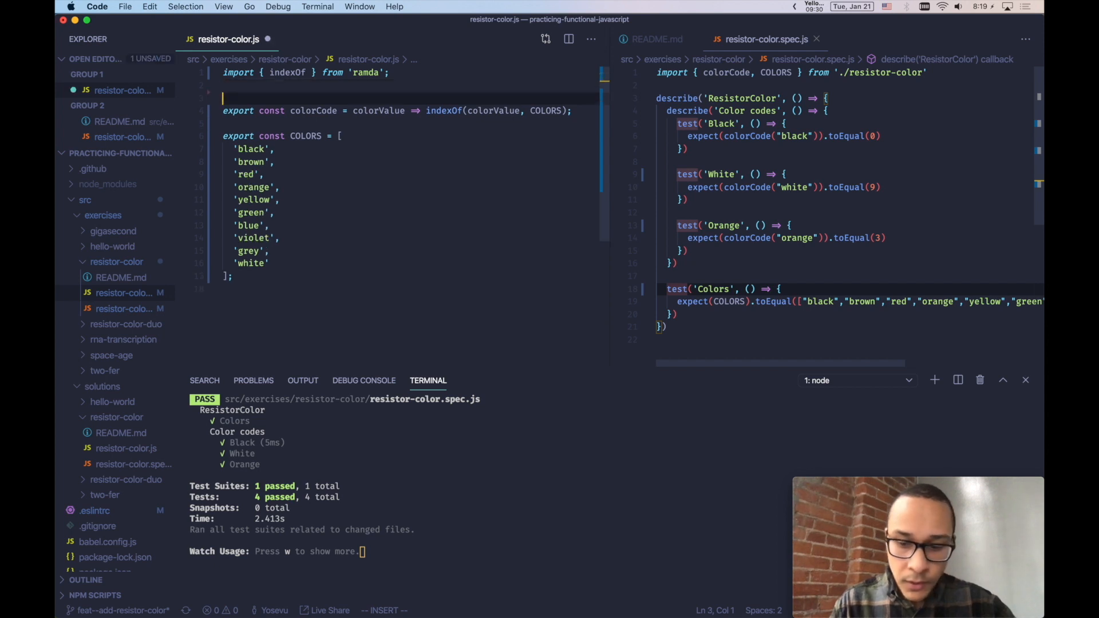
type("// colorCode")
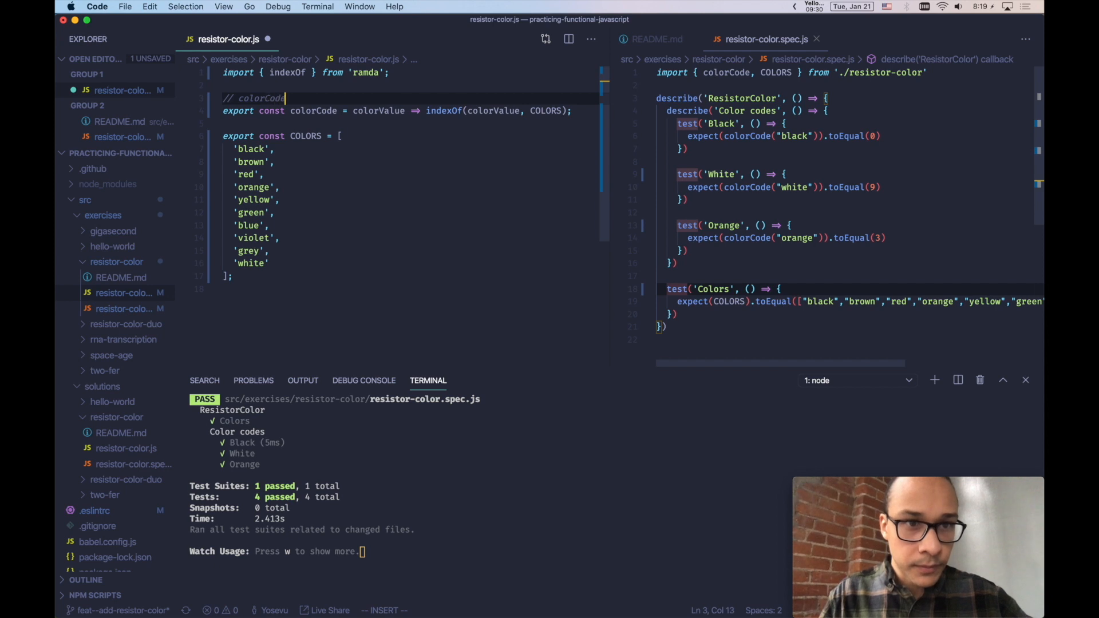
type("::")
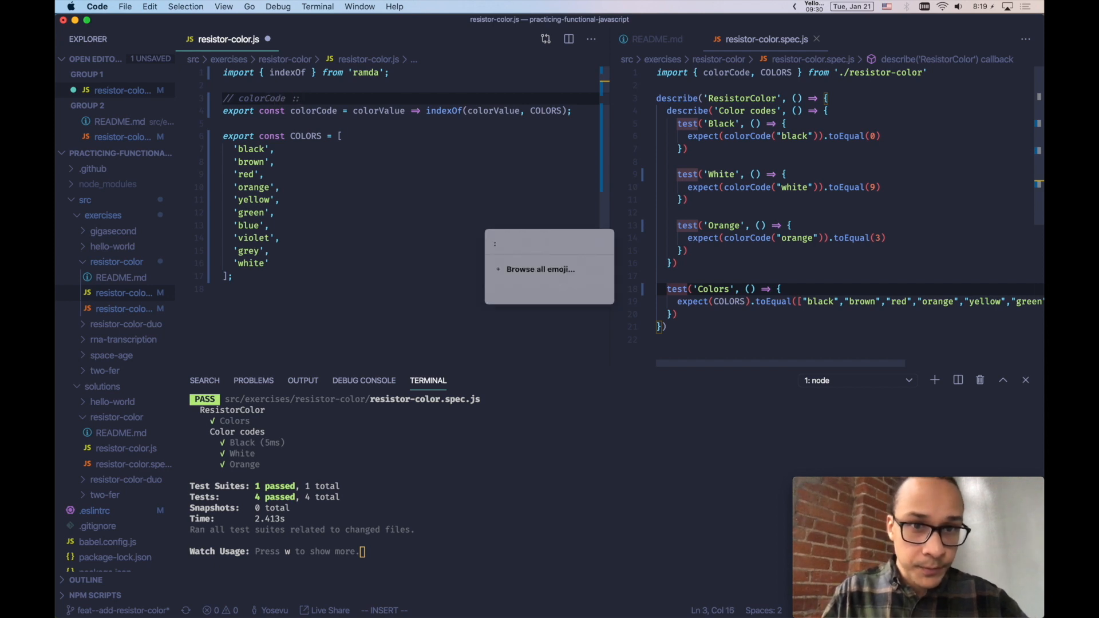